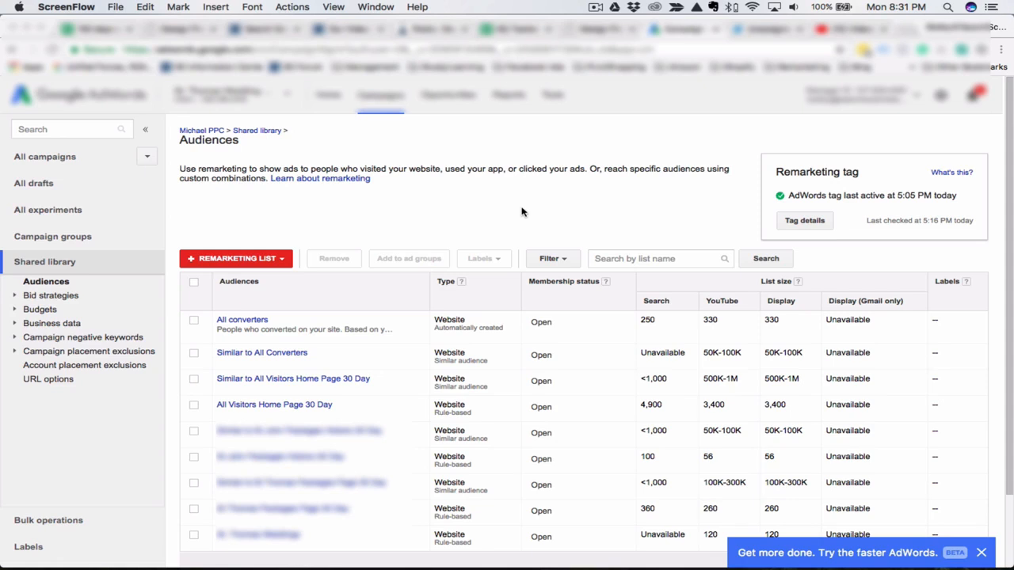
pyautogui.moveTo(520, 214)
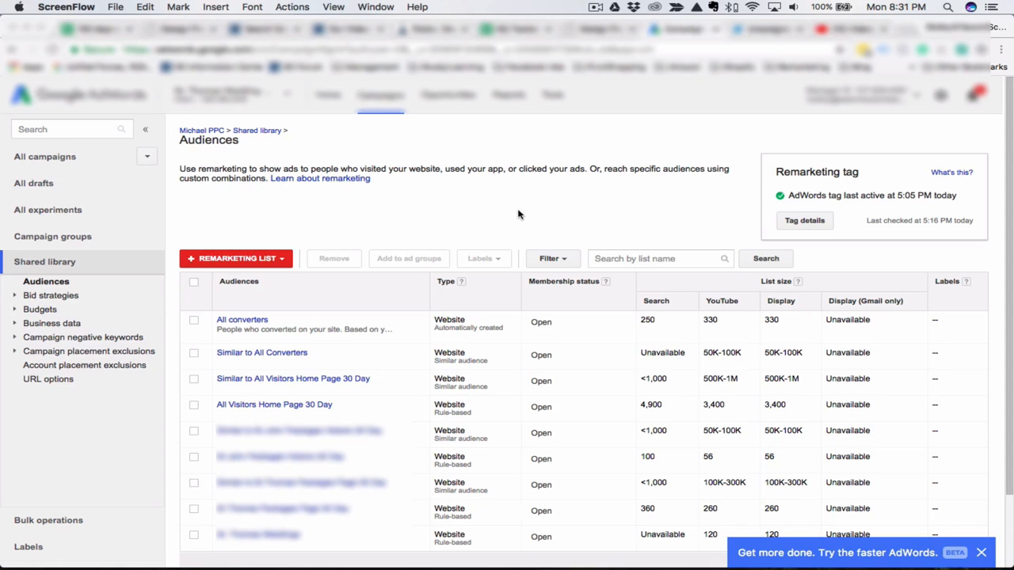
pyautogui.moveTo(621, 217)
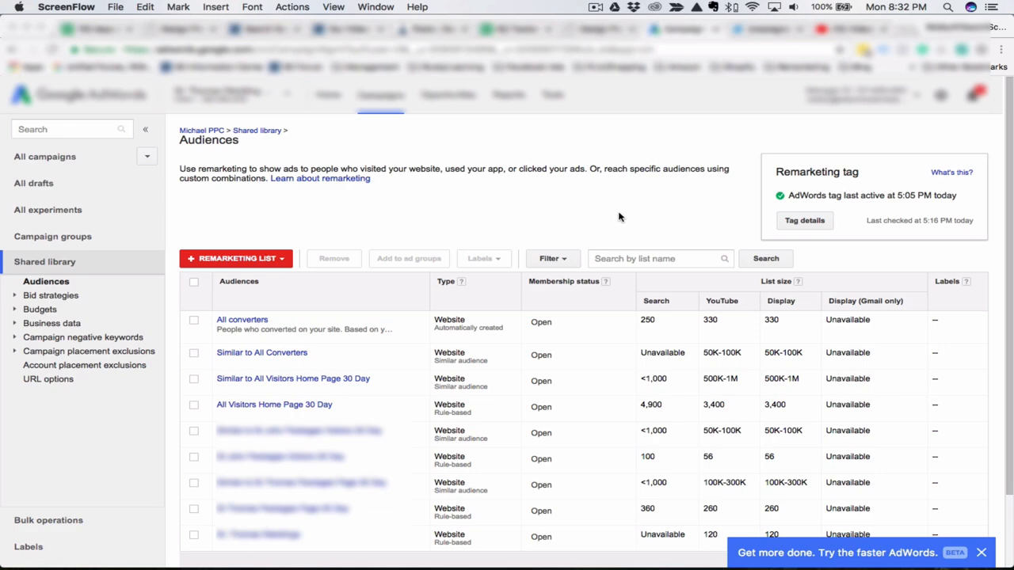
# Step: Create a Website visitors remarketing list named 'visitor of product a'
pyautogui.click(234, 258)
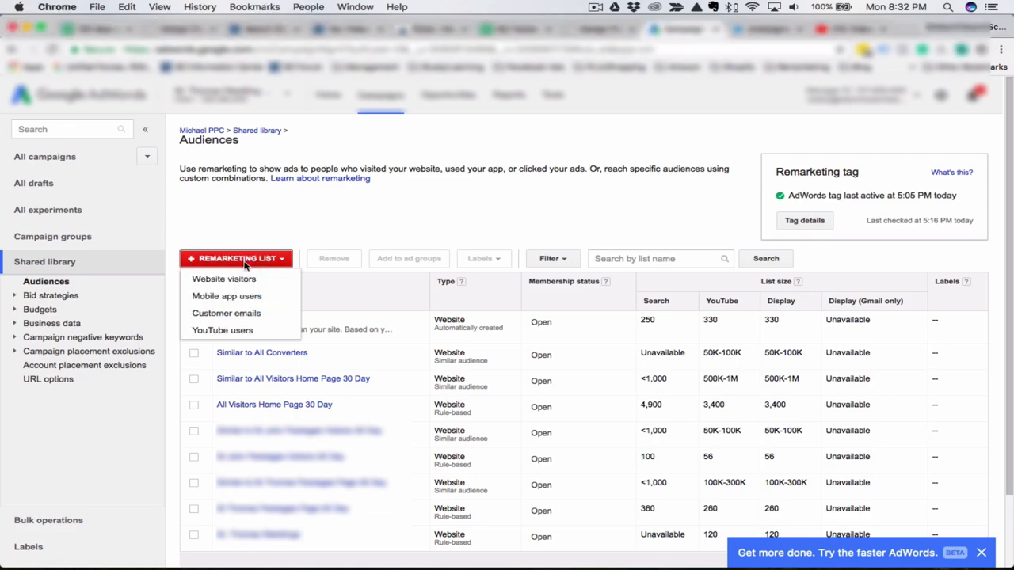
pyautogui.click(223, 278)
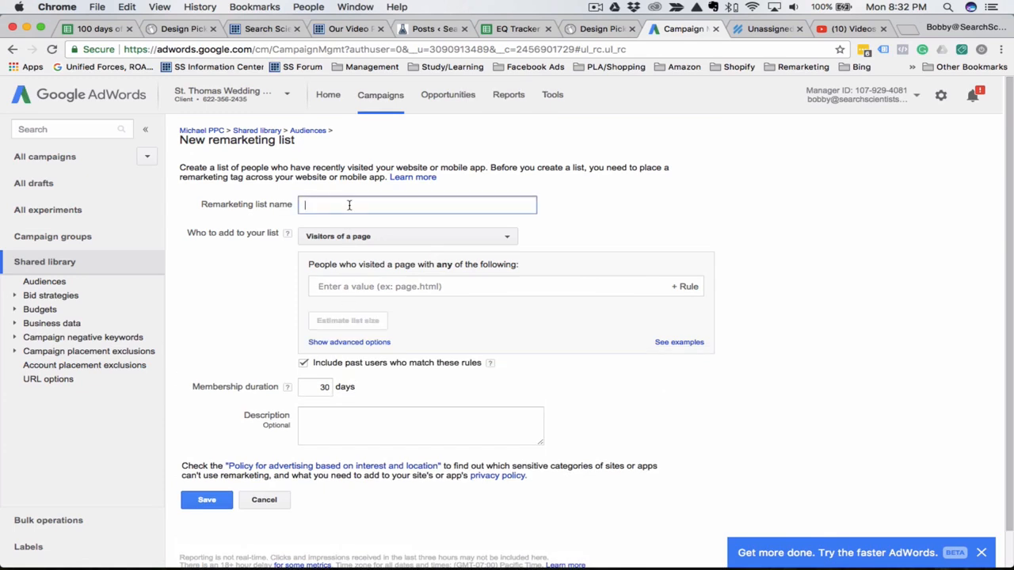
pyautogui.write('visitor of')
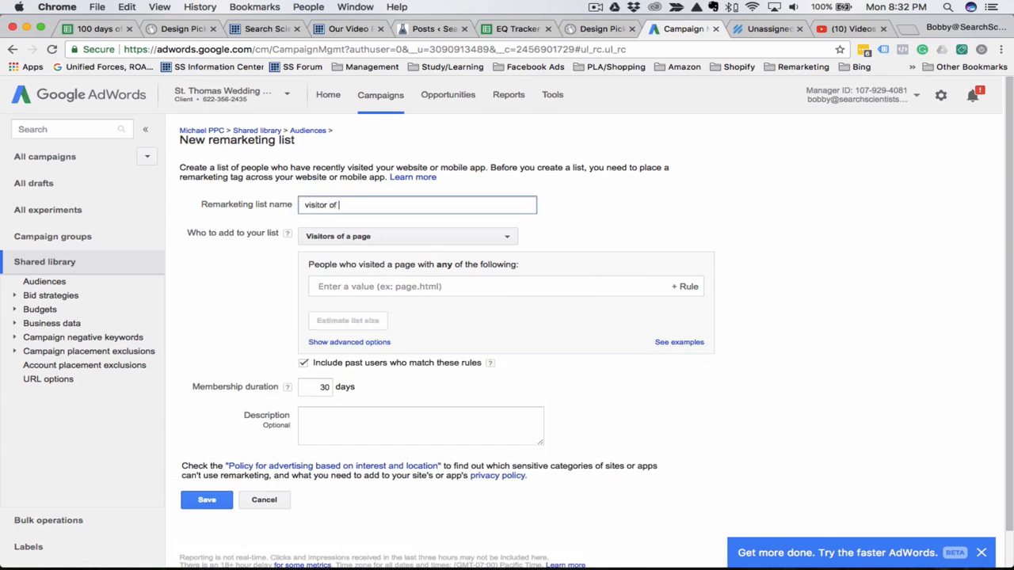
pyautogui.write('produc t')
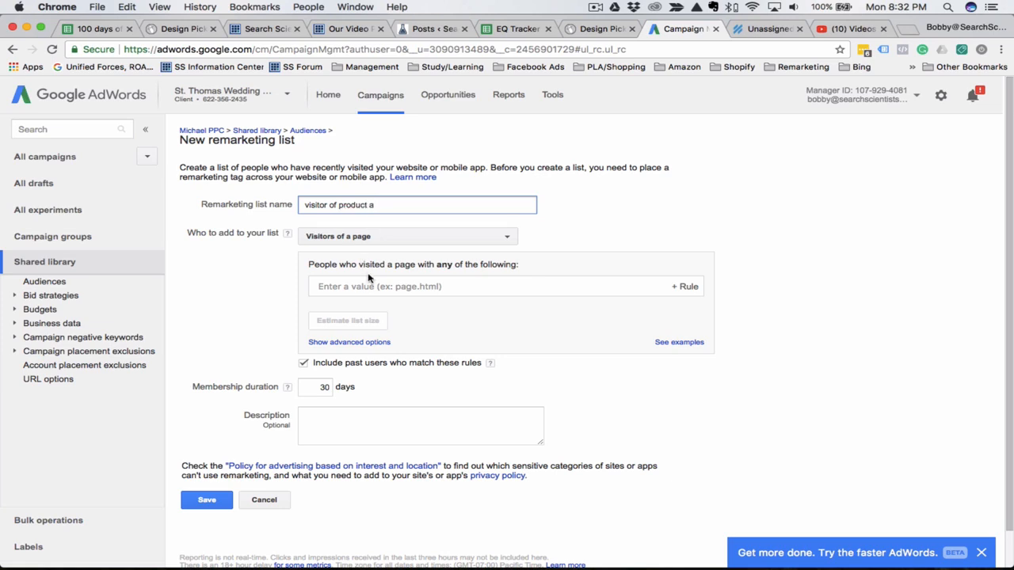
pyautogui.click(491, 285)
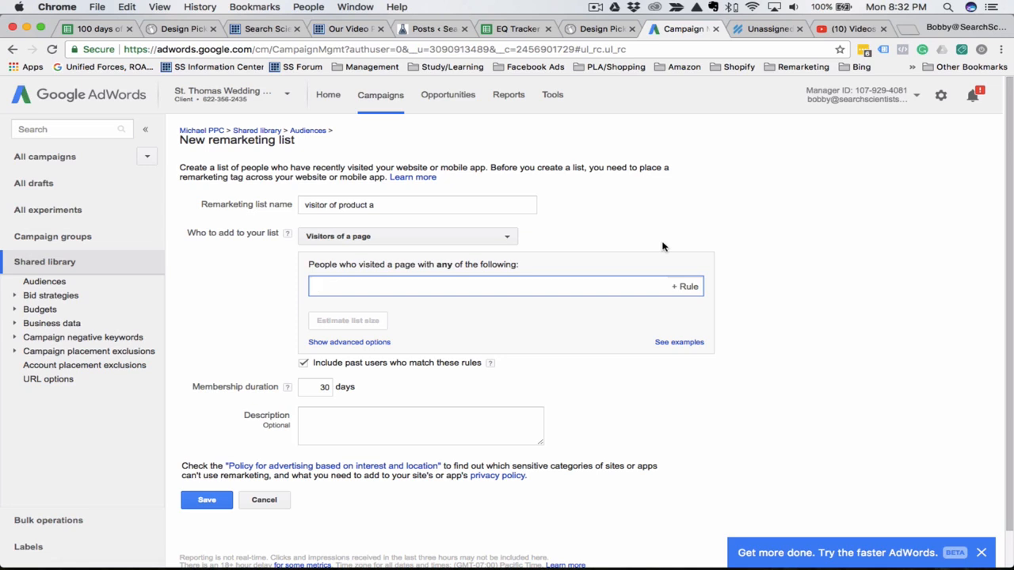
pyautogui.write('www.site.com/prod')
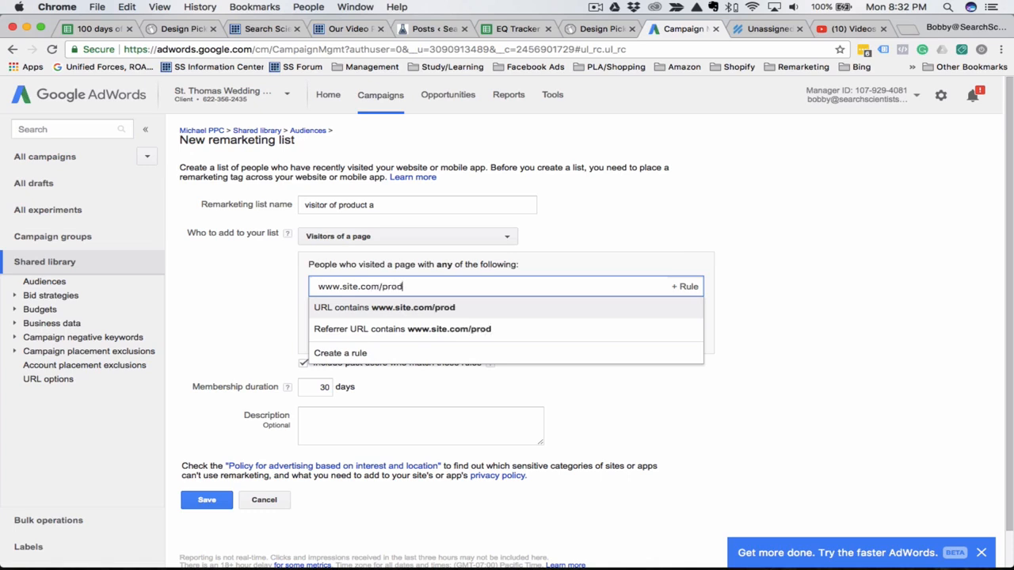
pyautogui.click(384, 307)
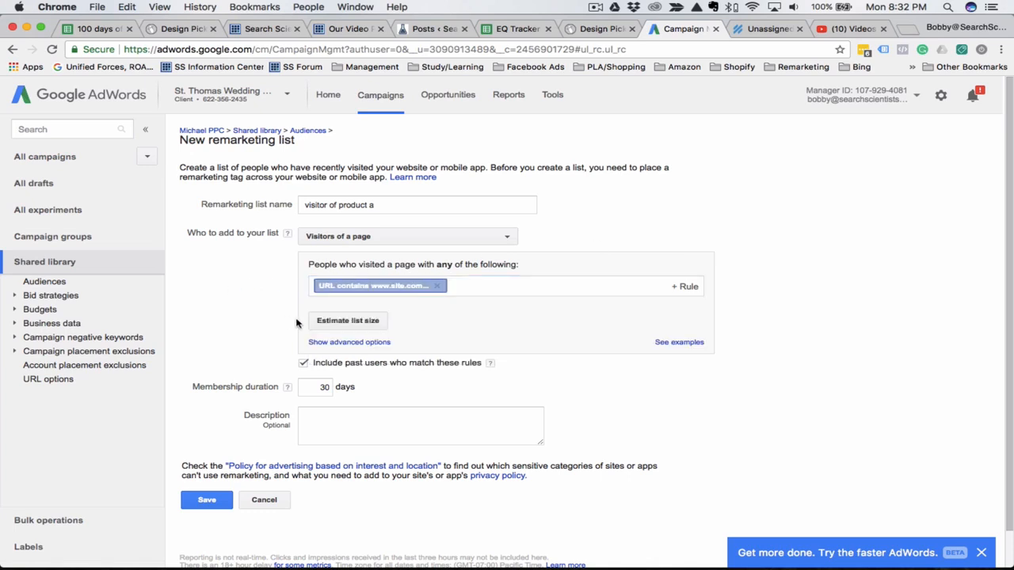
pyautogui.moveTo(333, 406)
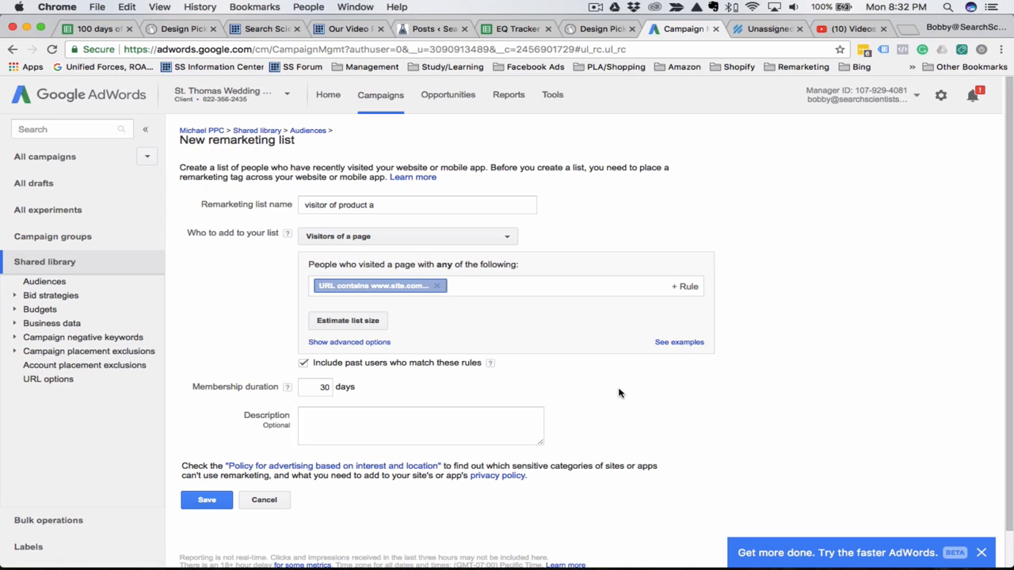
pyautogui.moveTo(367, 277)
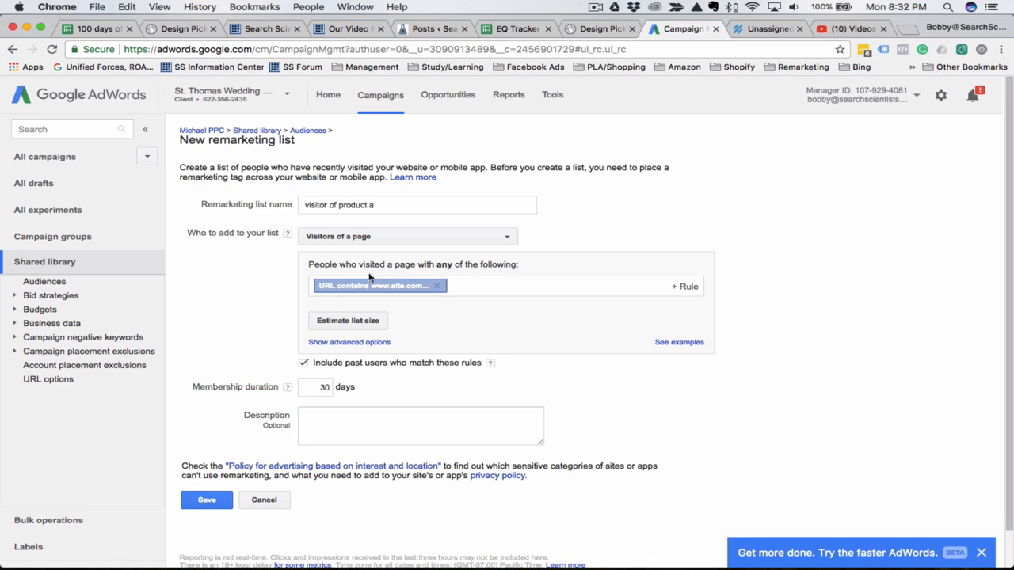
pyautogui.moveTo(476, 304)
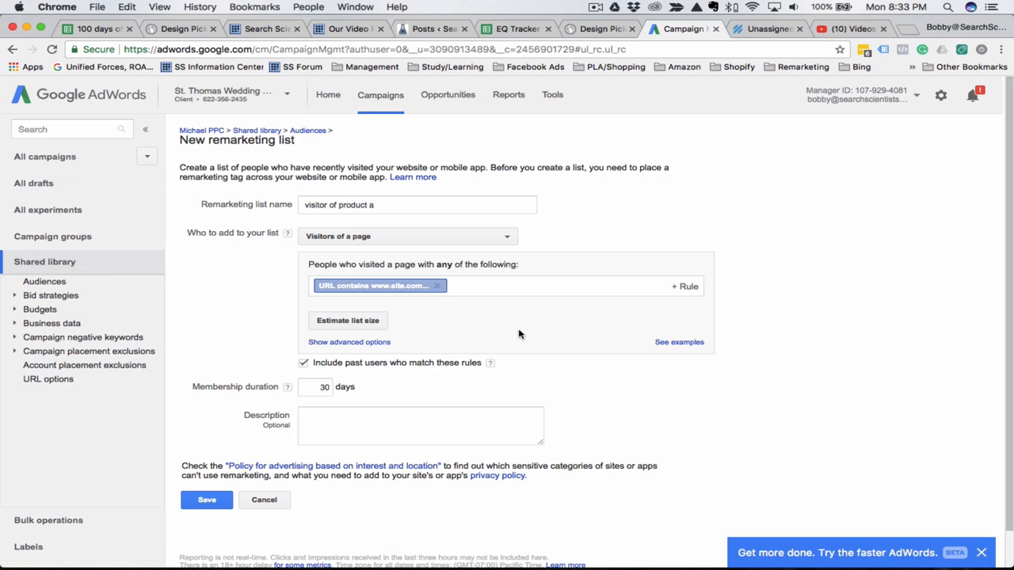
pyautogui.moveTo(687, 355)
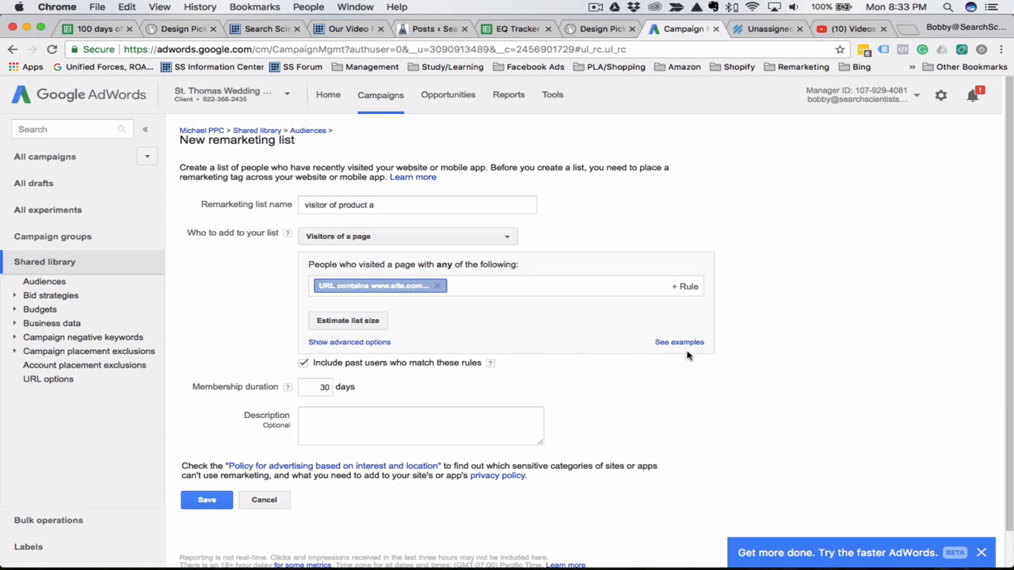